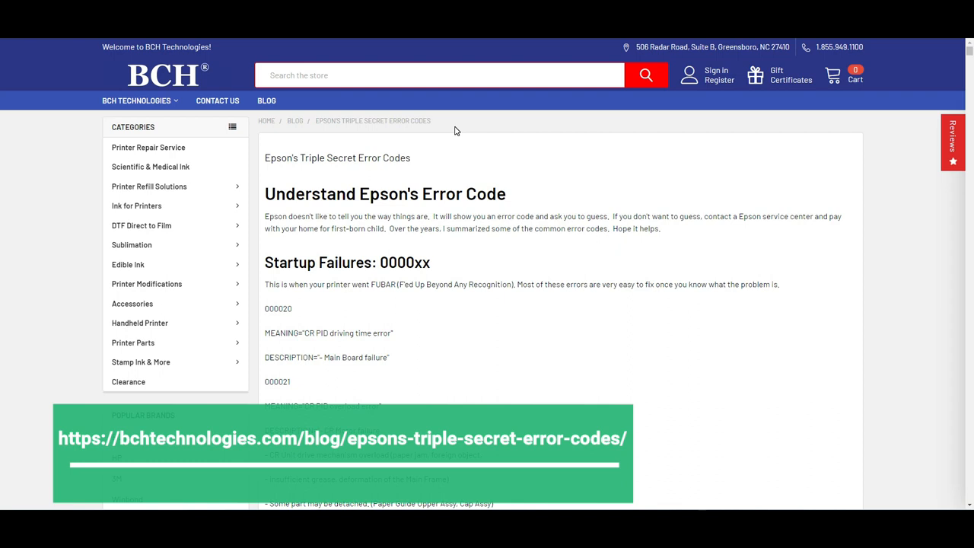
Reach the 'Things happen at mainboard: 033xxx' section and highlight error code 033001.
scroll(down, 3)
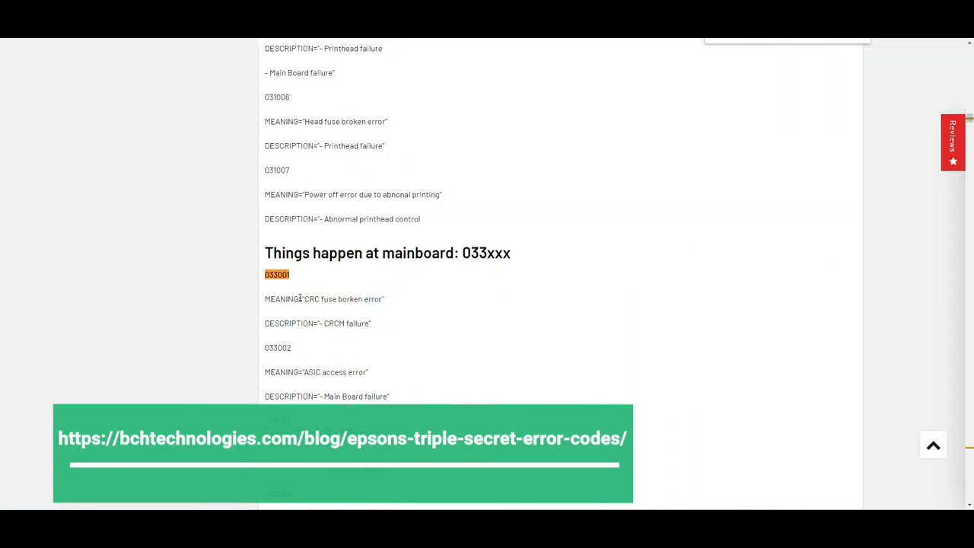
drag(264, 298, 344, 322)
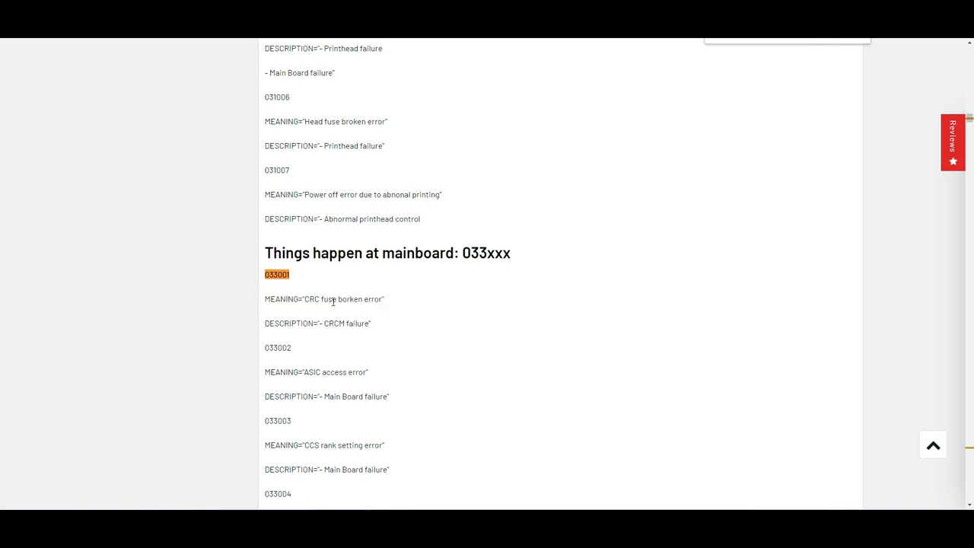
scroll(down, 3)
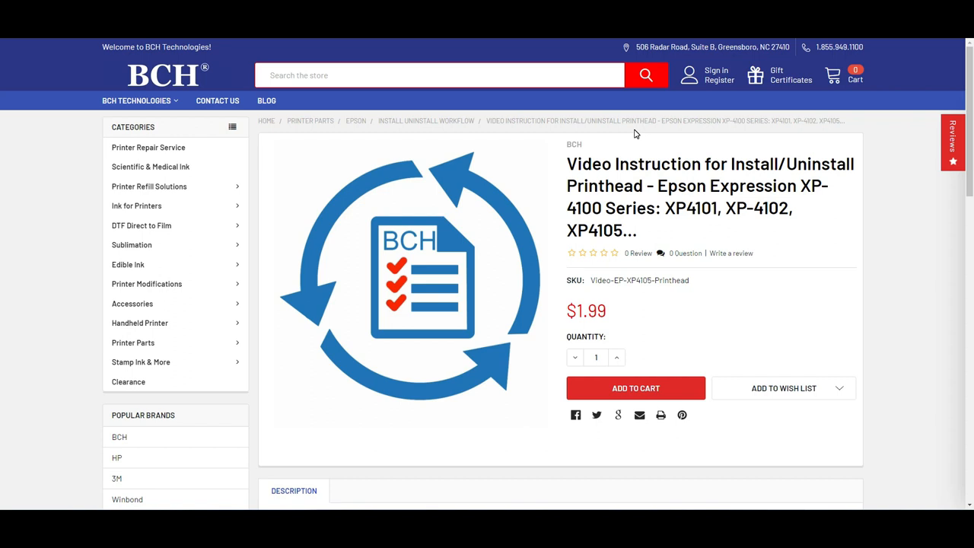
Reveal the Description listing the PDF workflow and video download, plus Product Reviews.
scroll(down, 3)
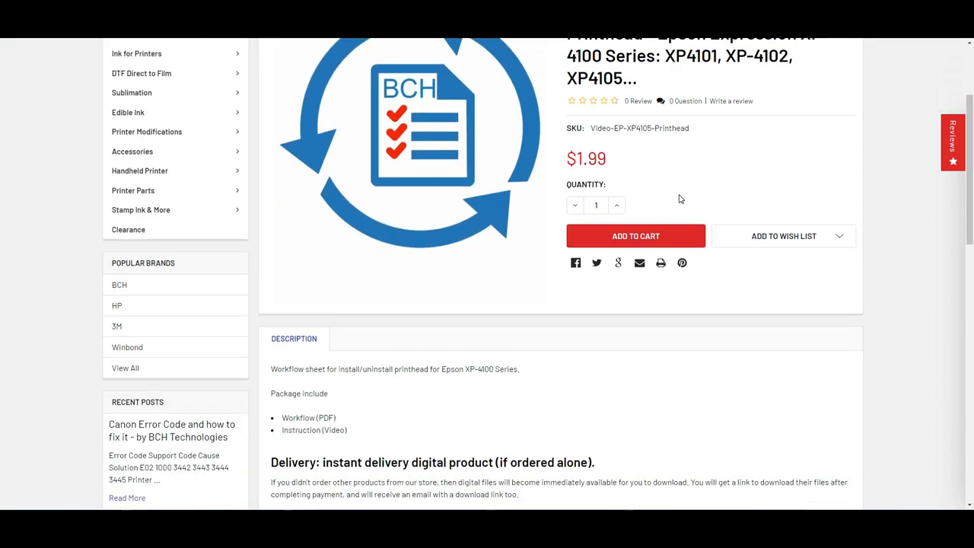
scroll(down, 3)
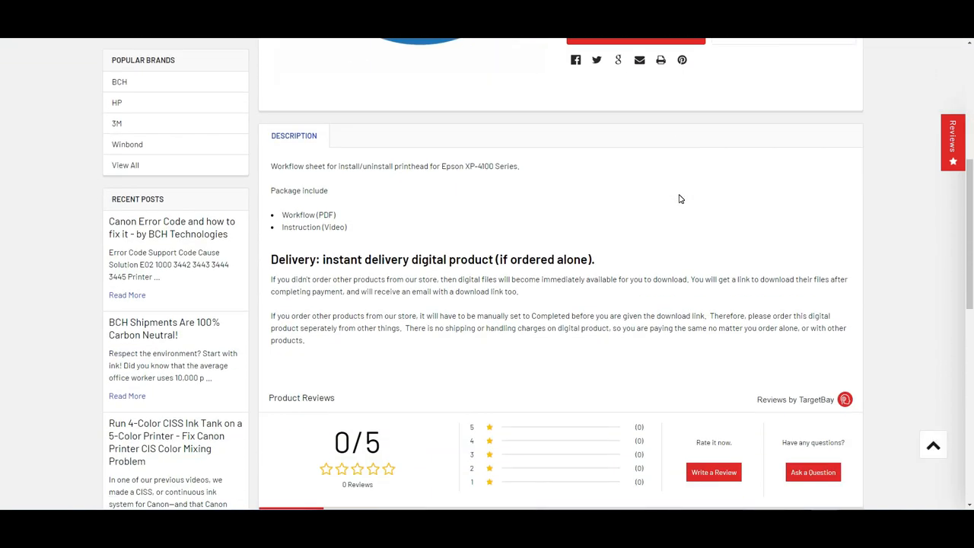
mouse_move(681, 233)
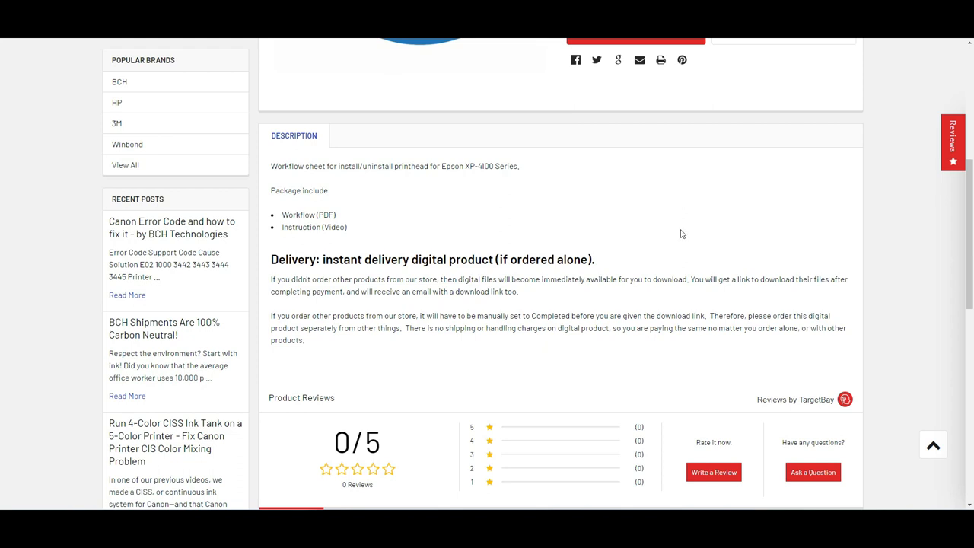